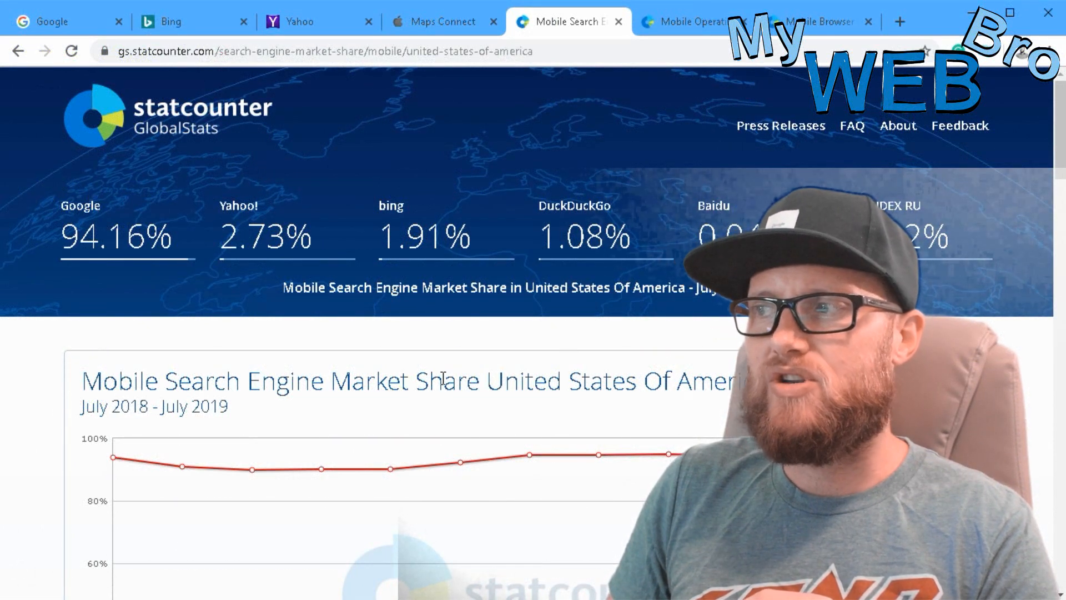
Show the North America mobile OS share page: iOS 50.11%, Android 49.57% for July 2019.
left_click_drag(179, 379, 734, 380)
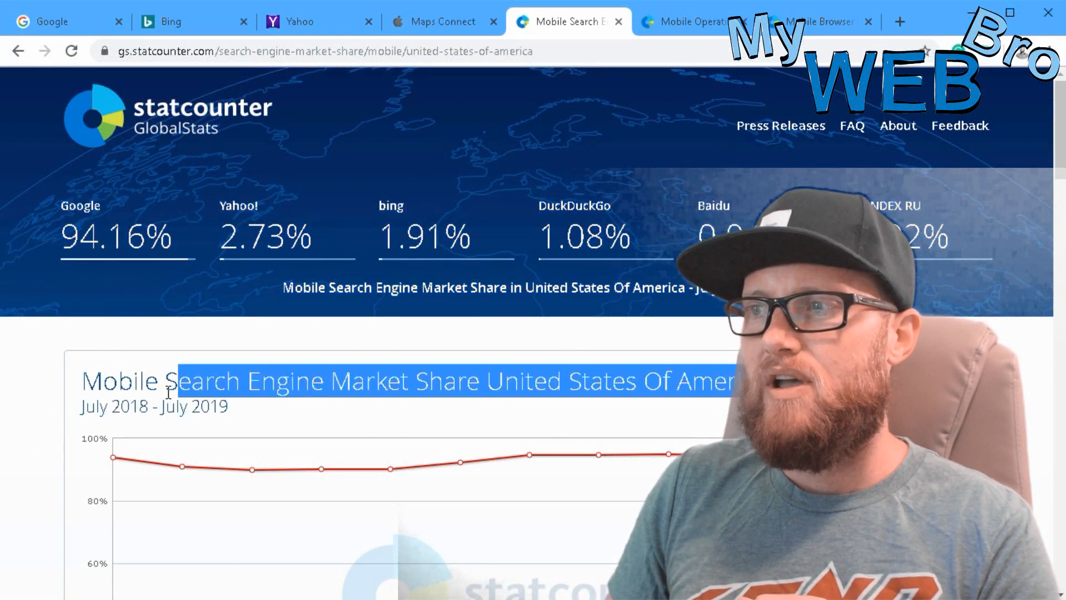
left_click(389, 395)
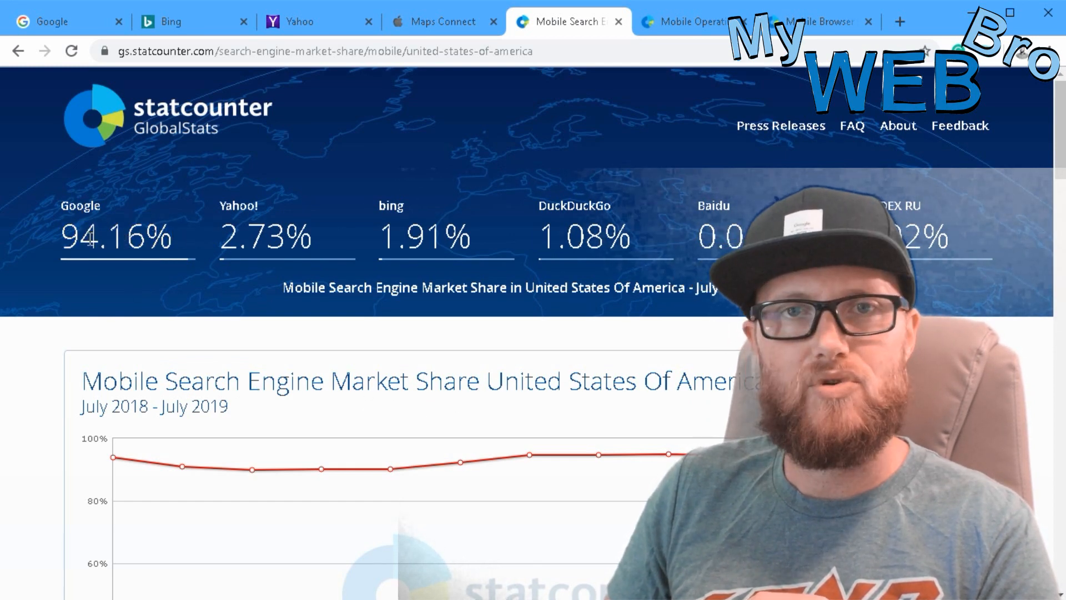
mouse_move(251, 481)
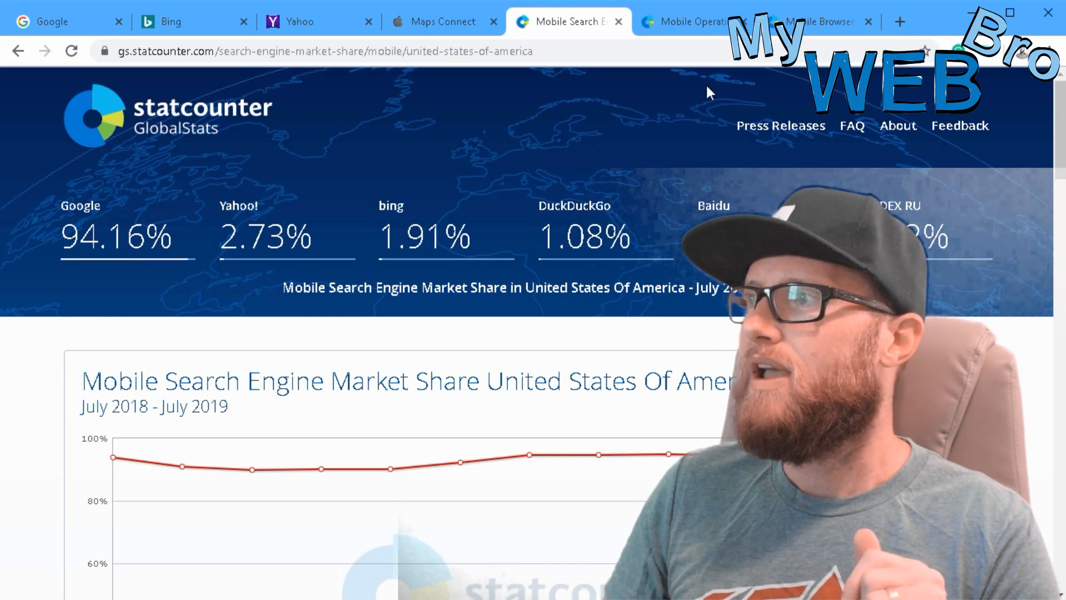
left_click(693, 21)
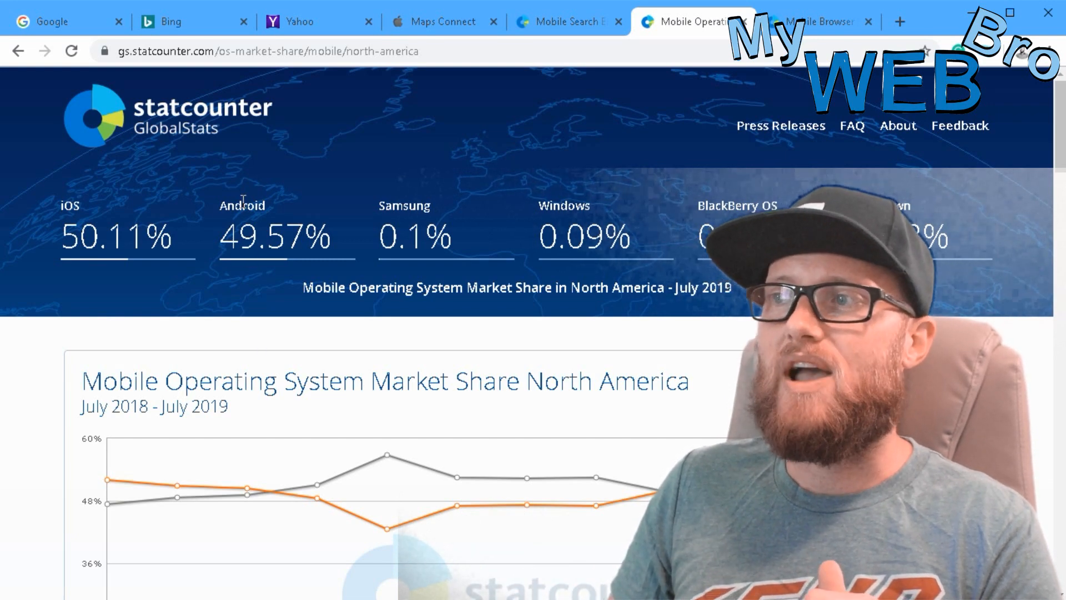
double_click(275, 235)
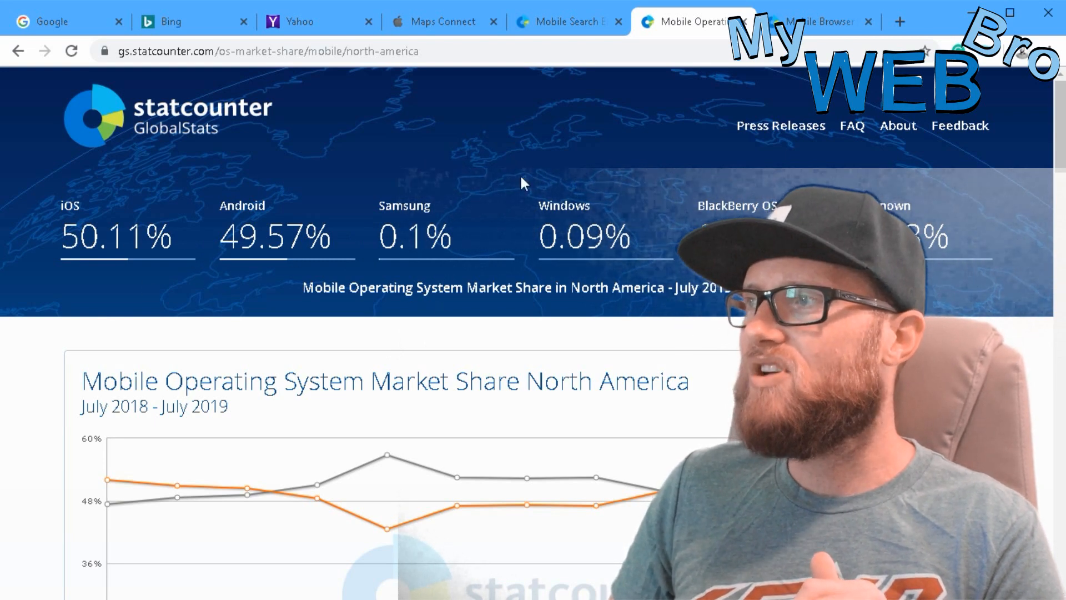
Show the US mobile browser share page: Safari 52.24%, Chrome 39.11% for July 2019.
left_click(826, 21)
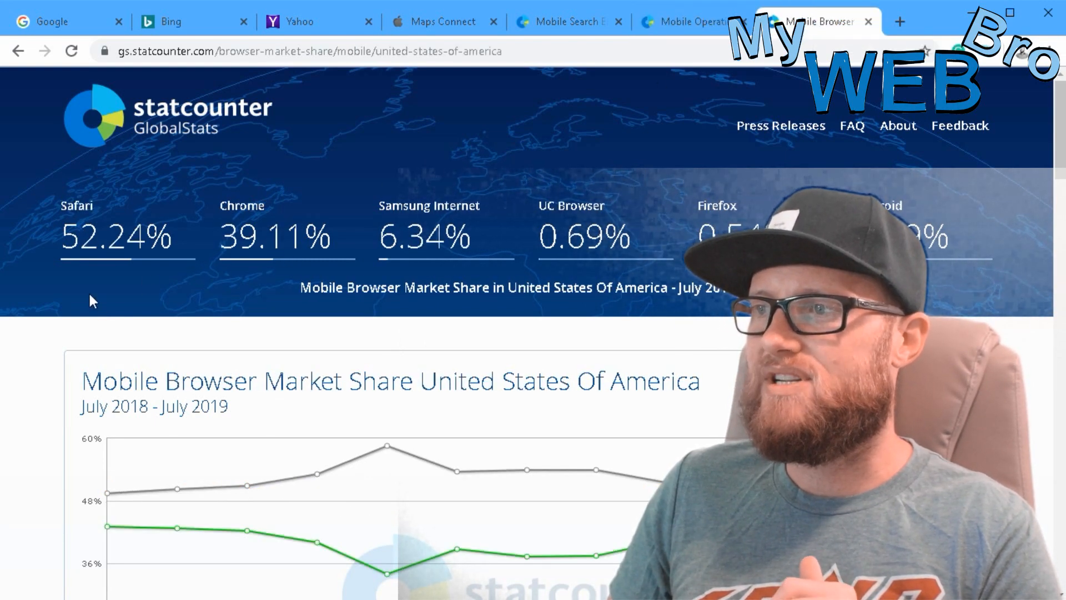
mouse_move(148, 428)
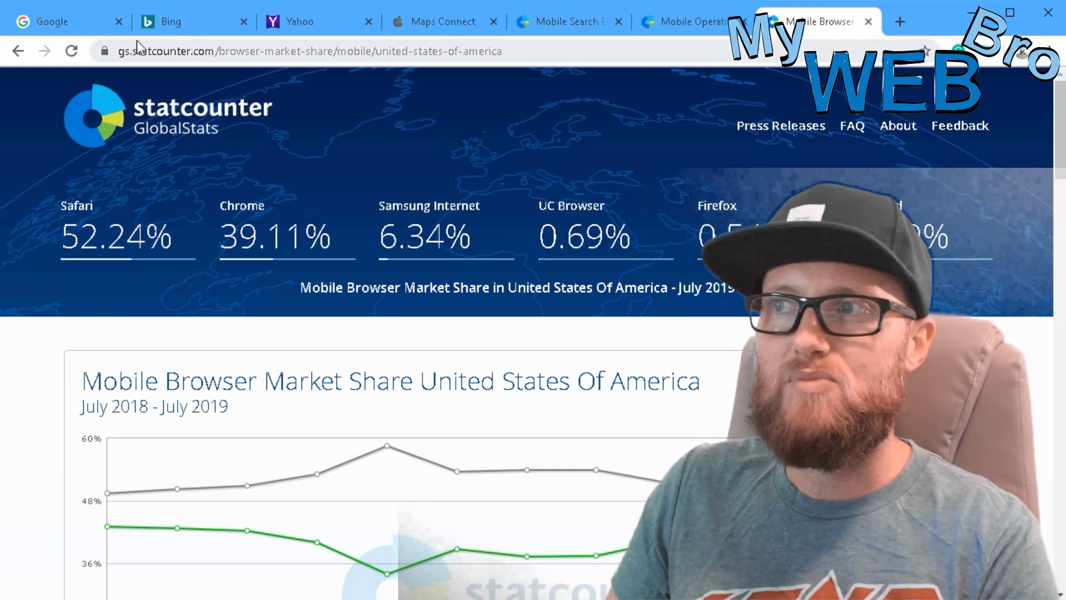
Search Google for 'brewery' and reach the local map pack around Huntersville and Cornelius, NC.
left_click(53, 21)
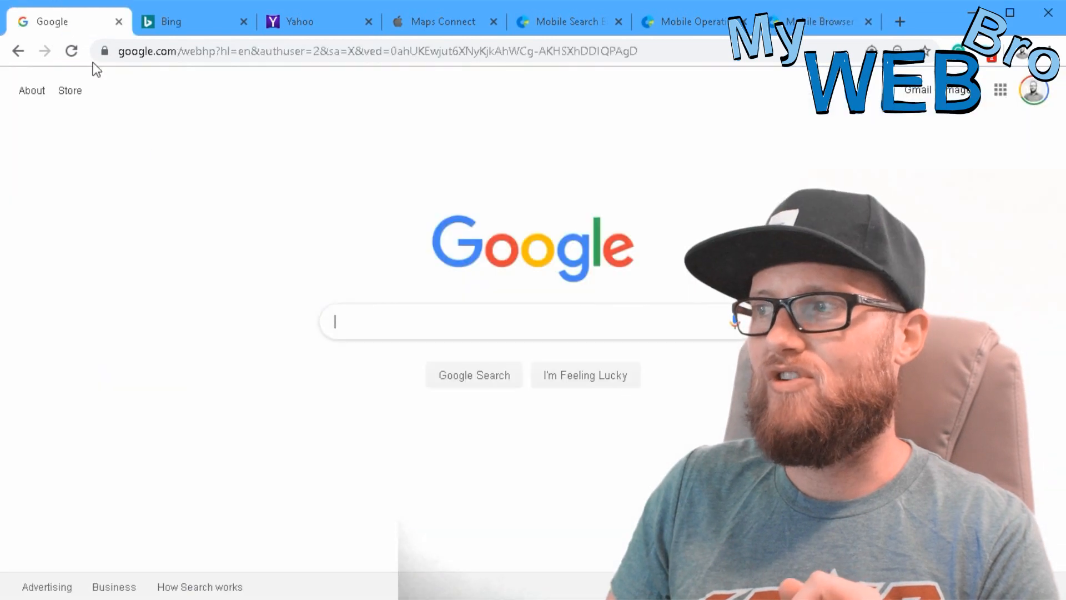
type("brewery")
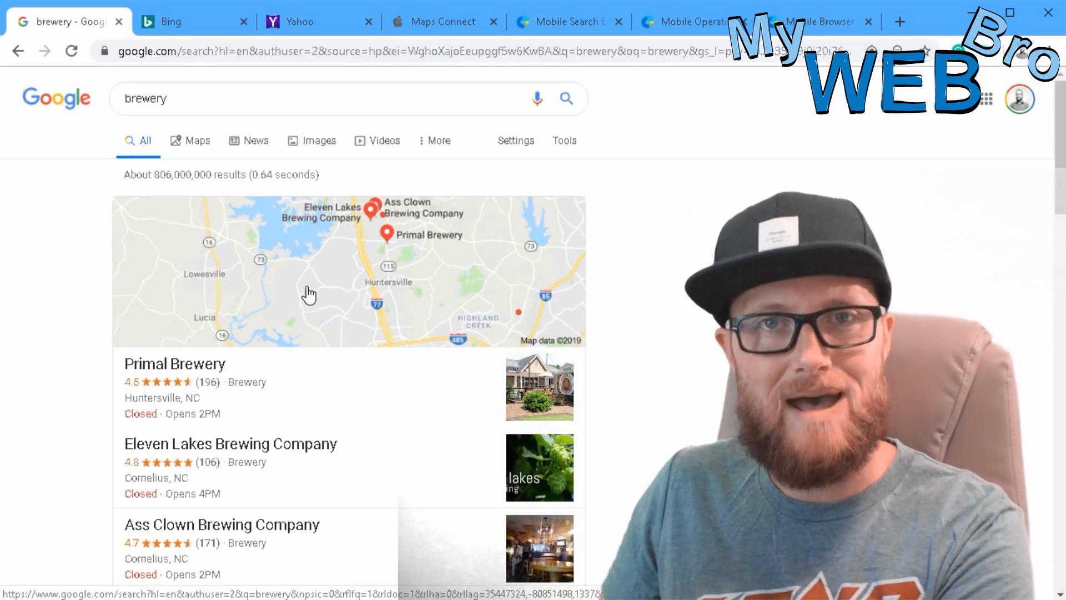
scroll("down", 3)
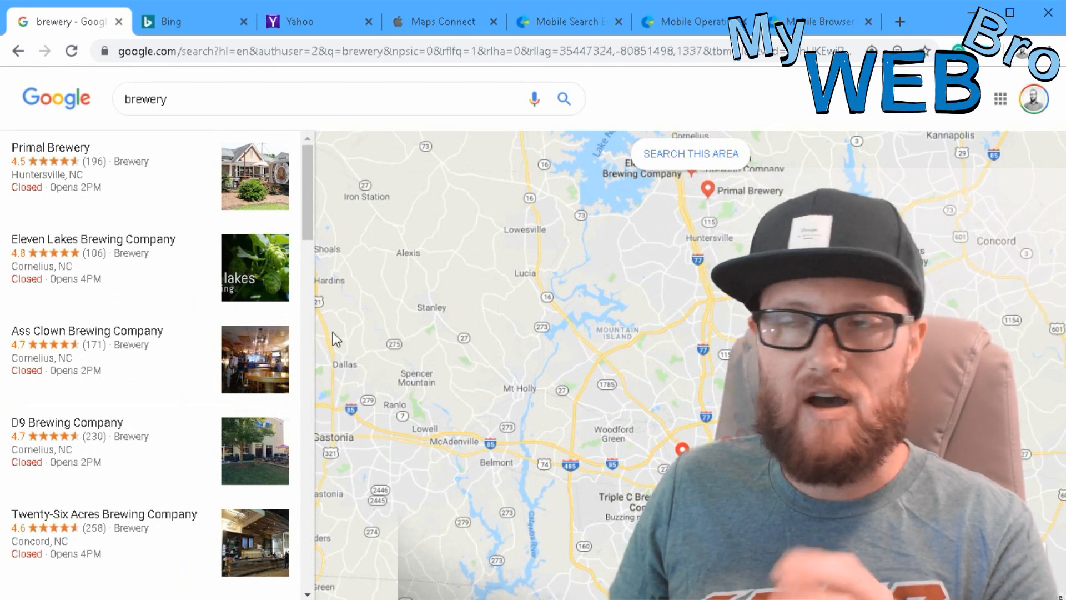
mouse_move(116, 225)
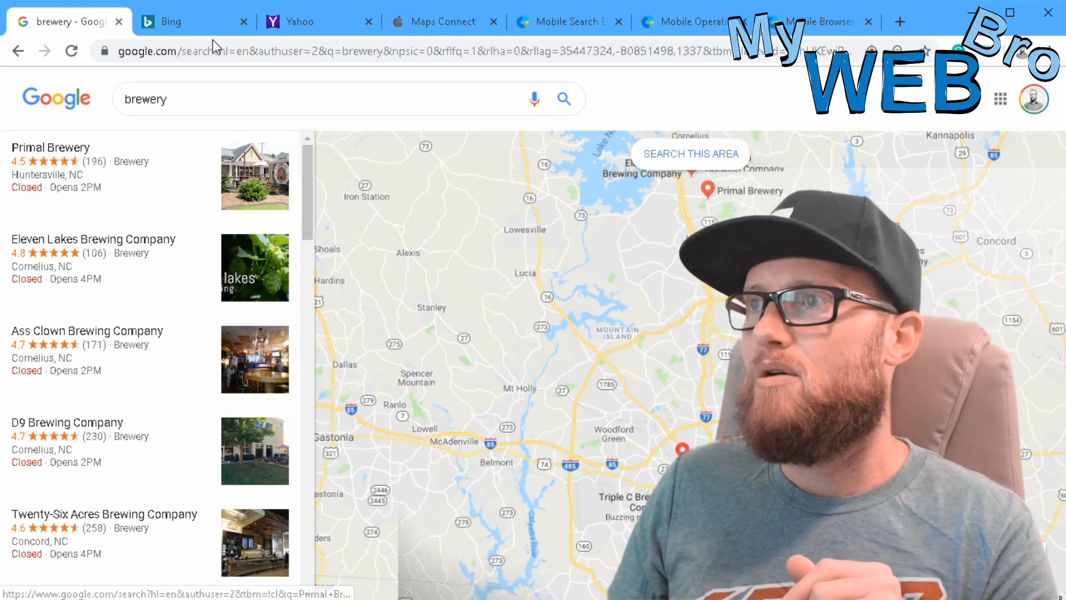
Search Bing for 'brewery' and page through Local results around Charlotte toward the larger map.
left_click(169, 21)
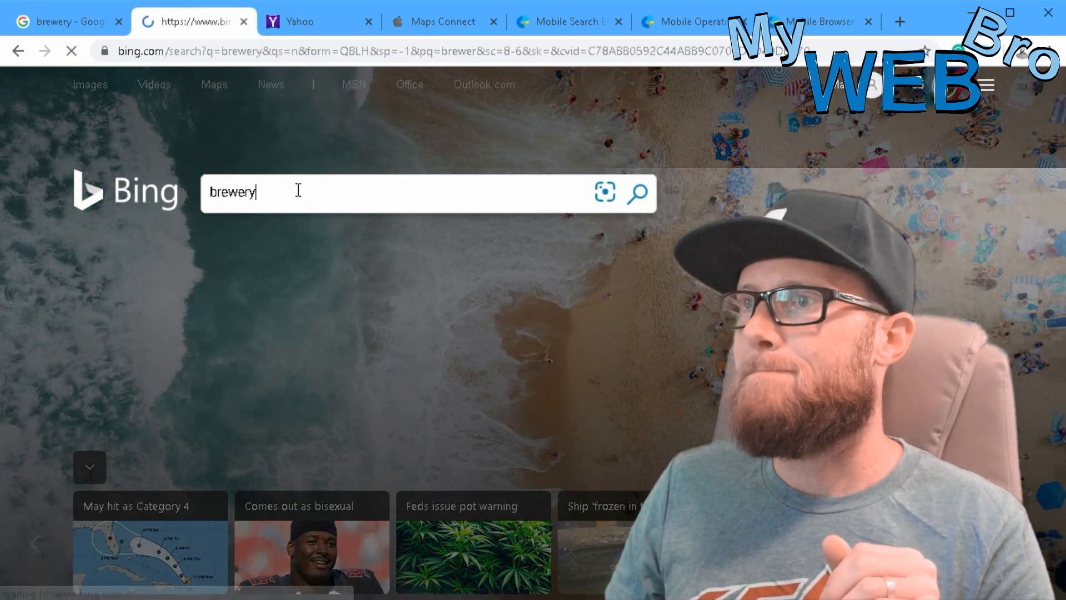
left_click(66, 23)
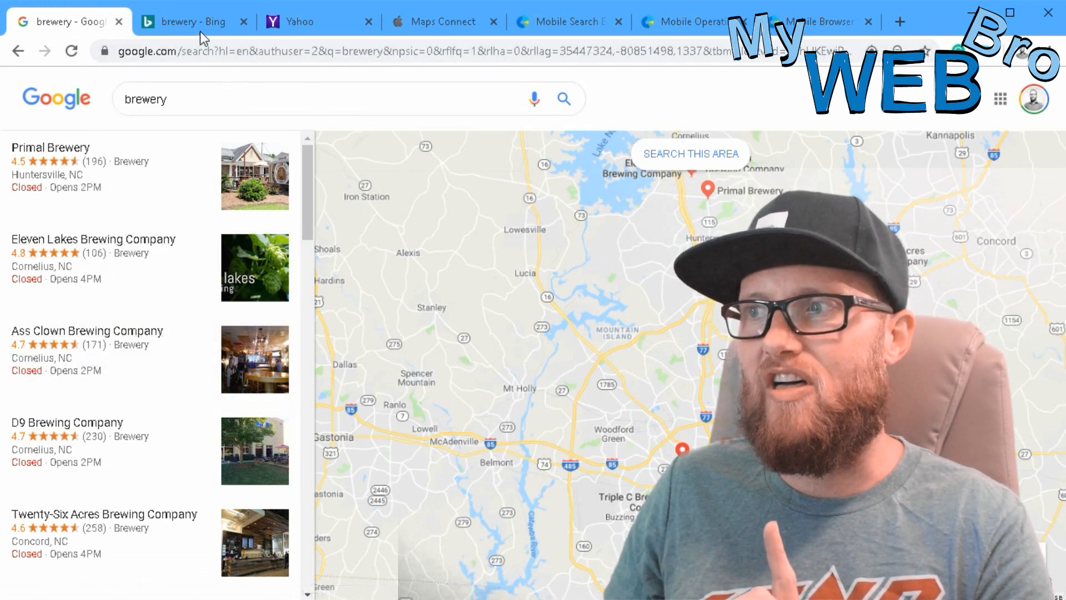
left_click(191, 22)
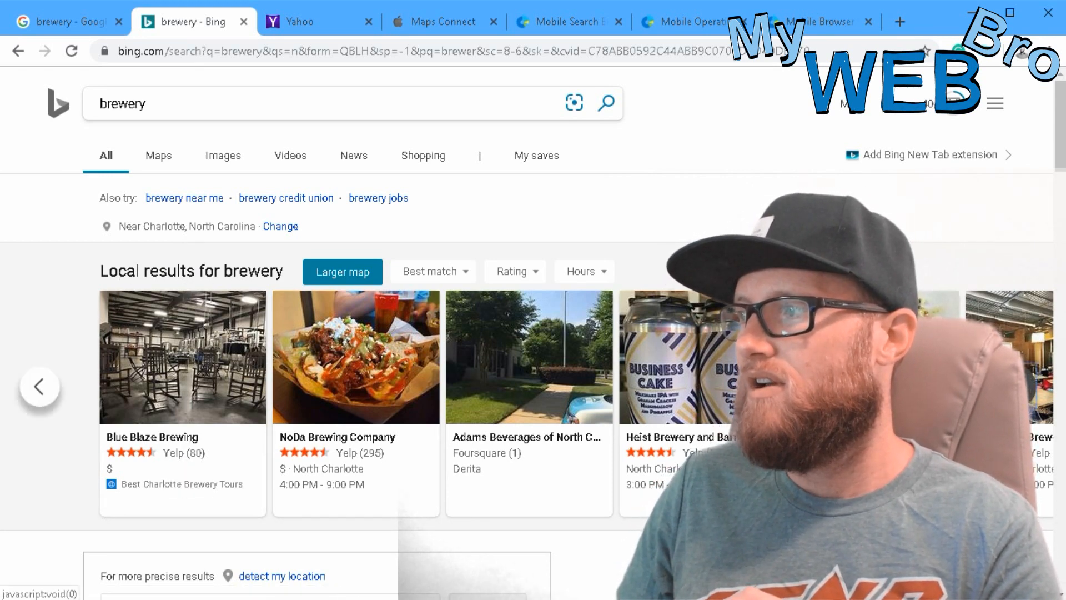
left_click(40, 387)
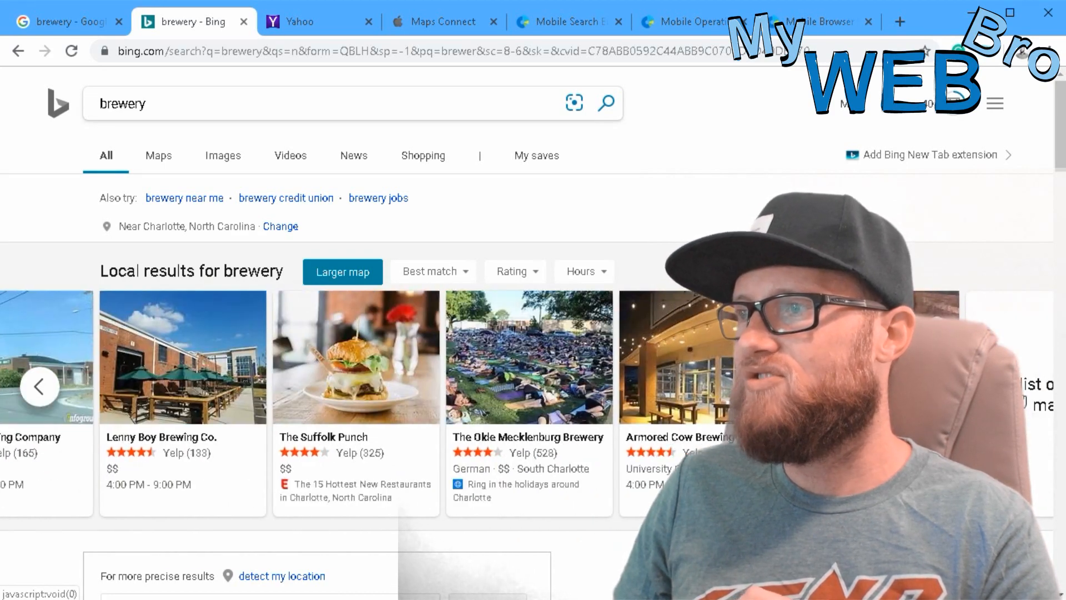
scroll("down", 3)
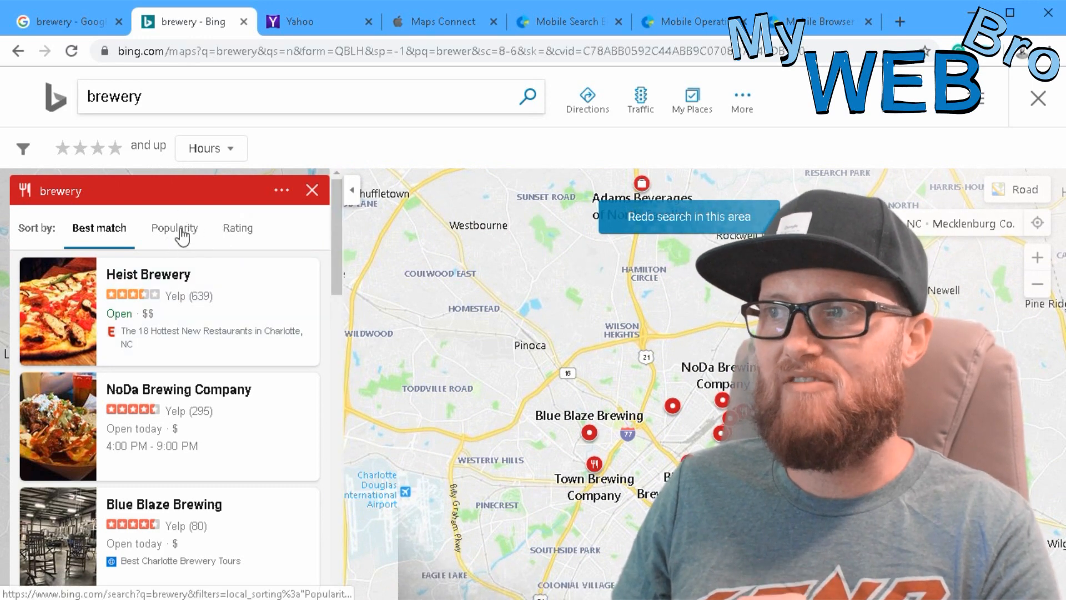
mouse_move(176, 314)
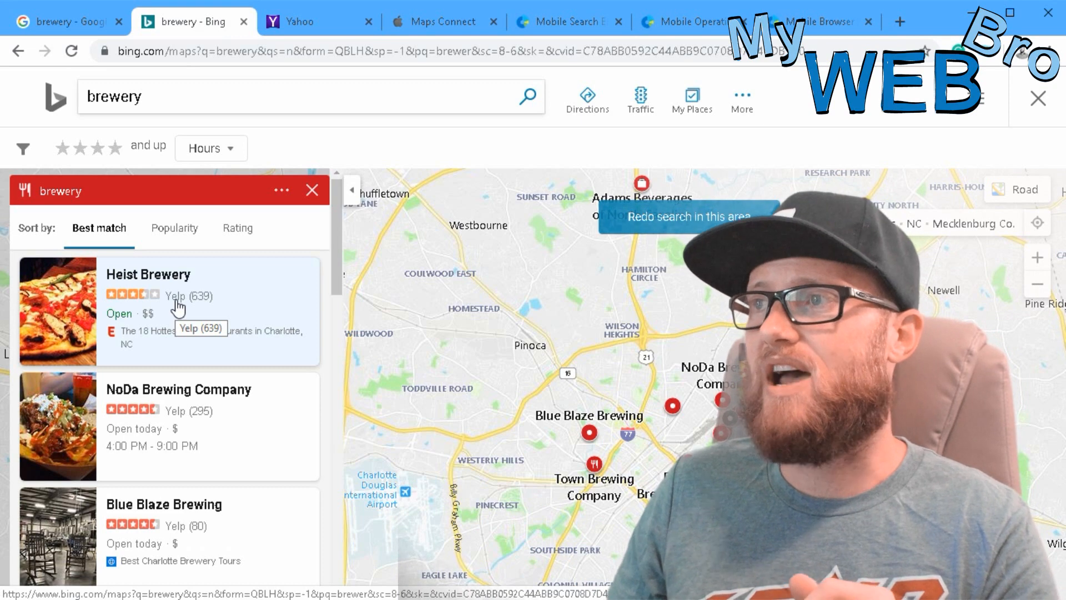
mouse_move(314, 31)
type("b")
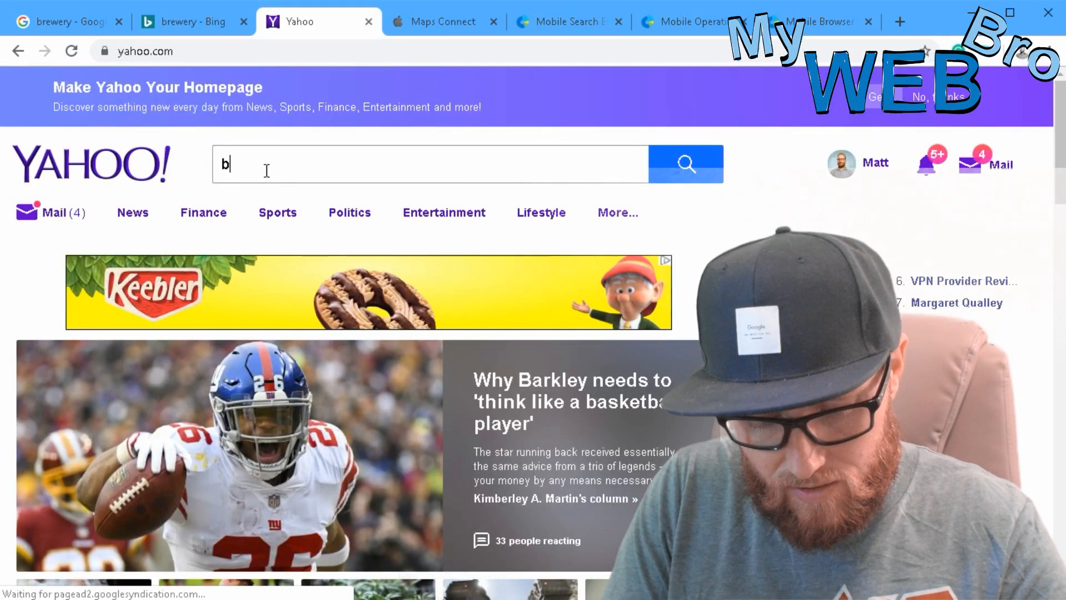
type("rewery")
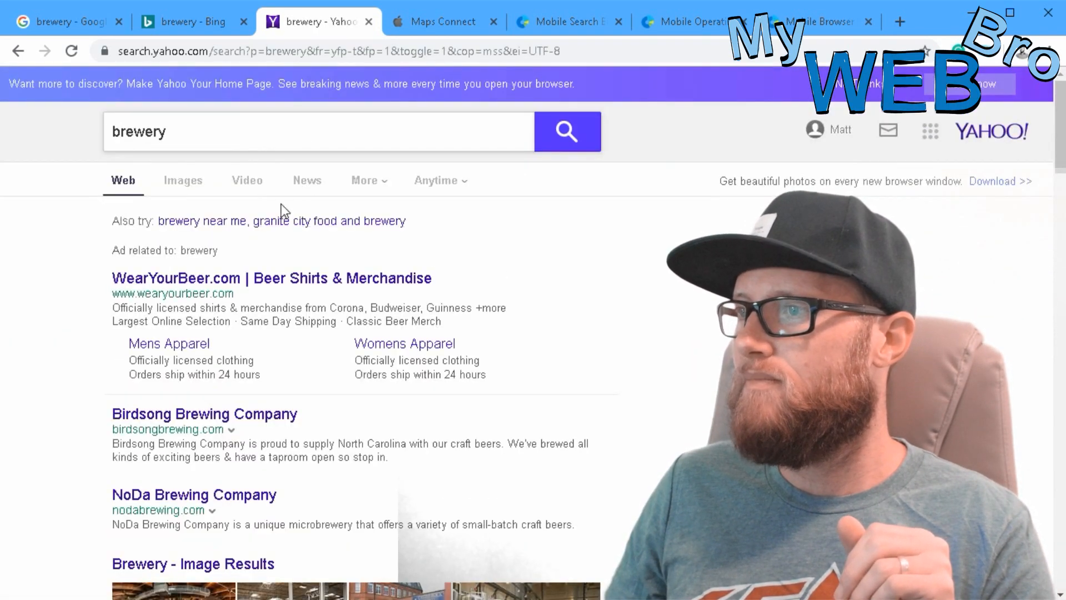
scroll("down", 3)
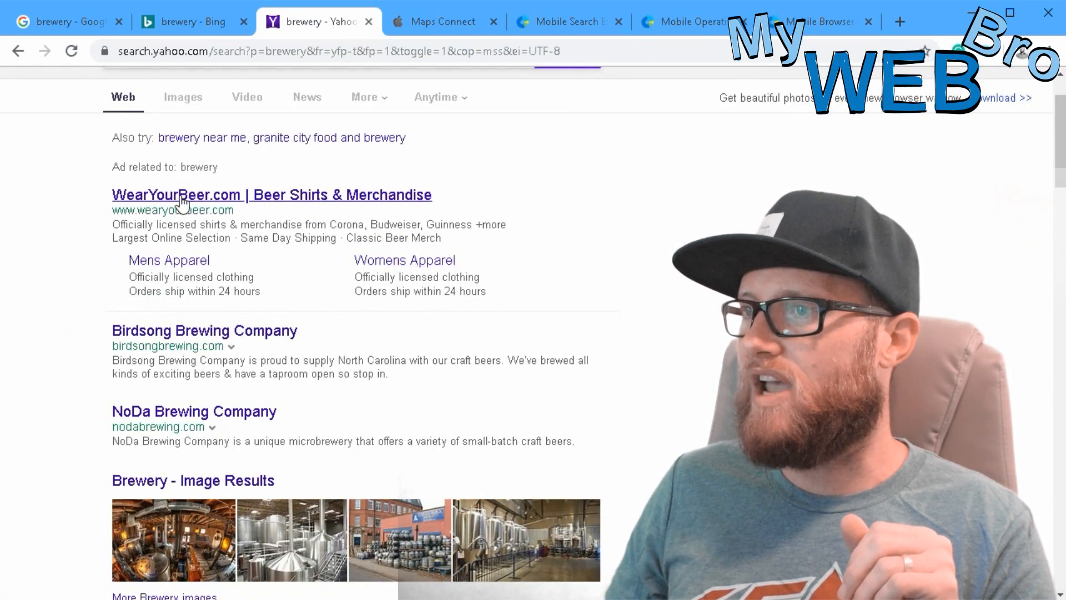
mouse_move(338, 328)
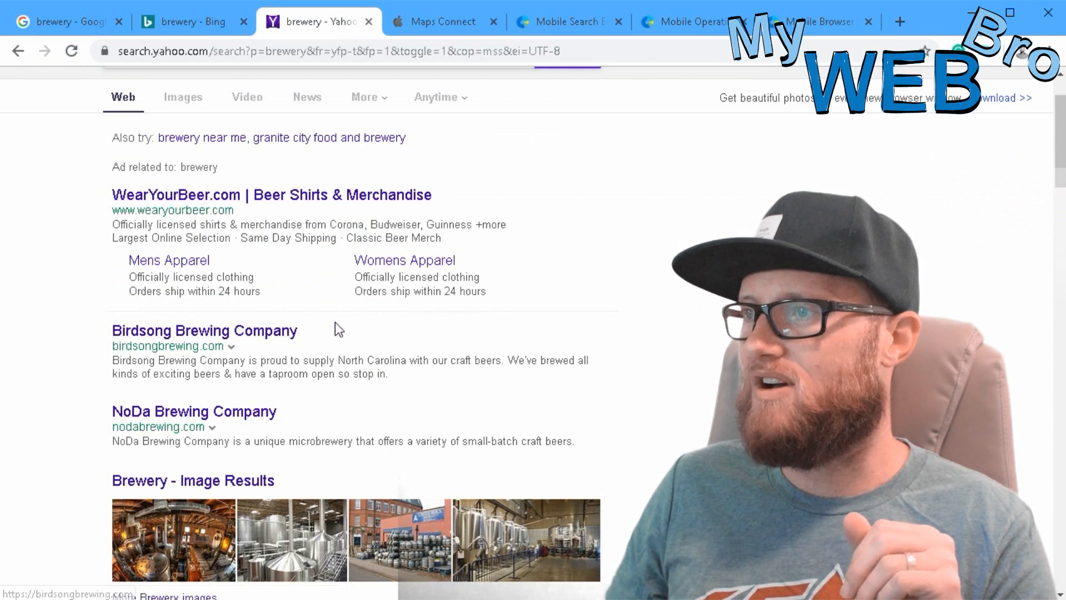
scroll("down", 3)
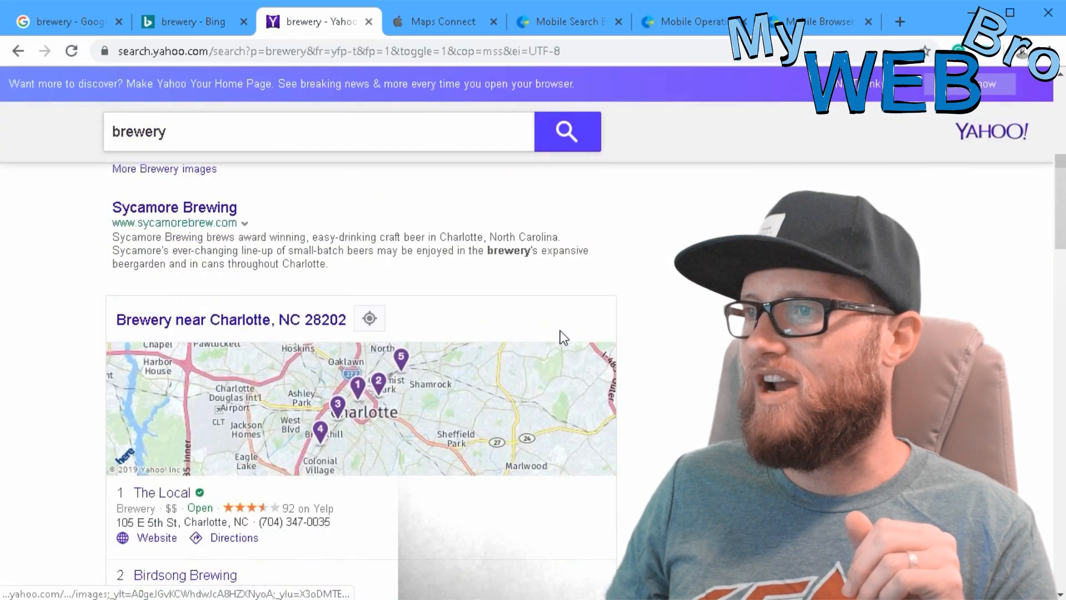
scroll("down", 3)
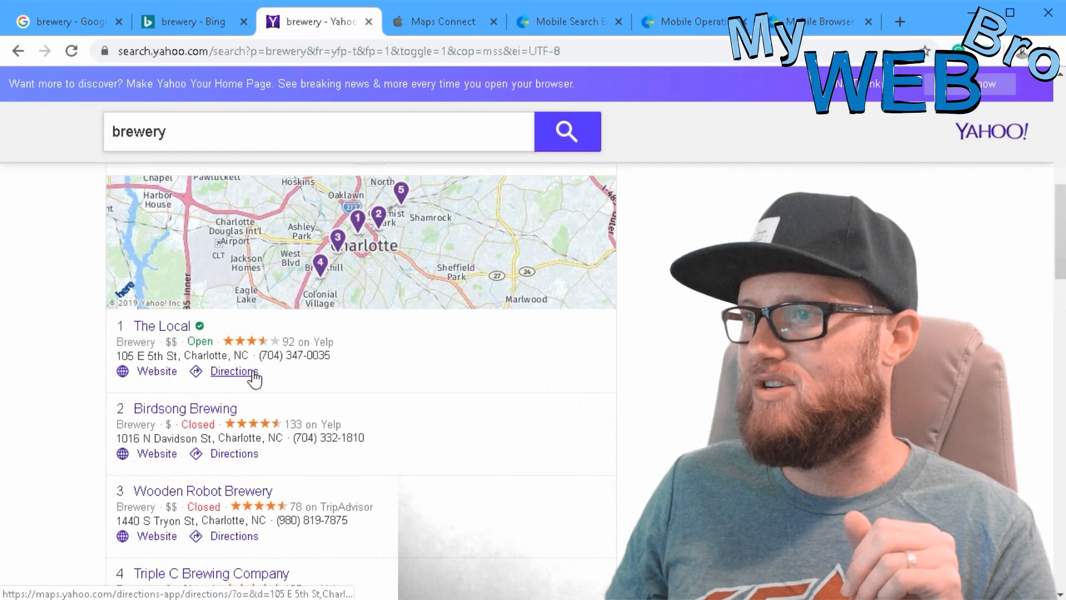
scroll("down", 3)
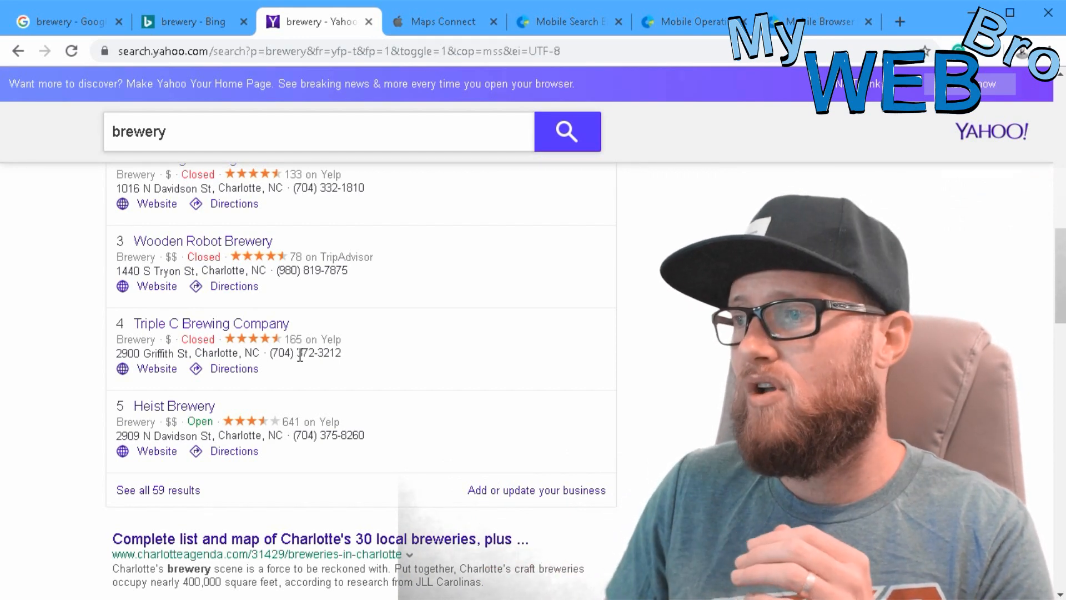
scroll("down", 3)
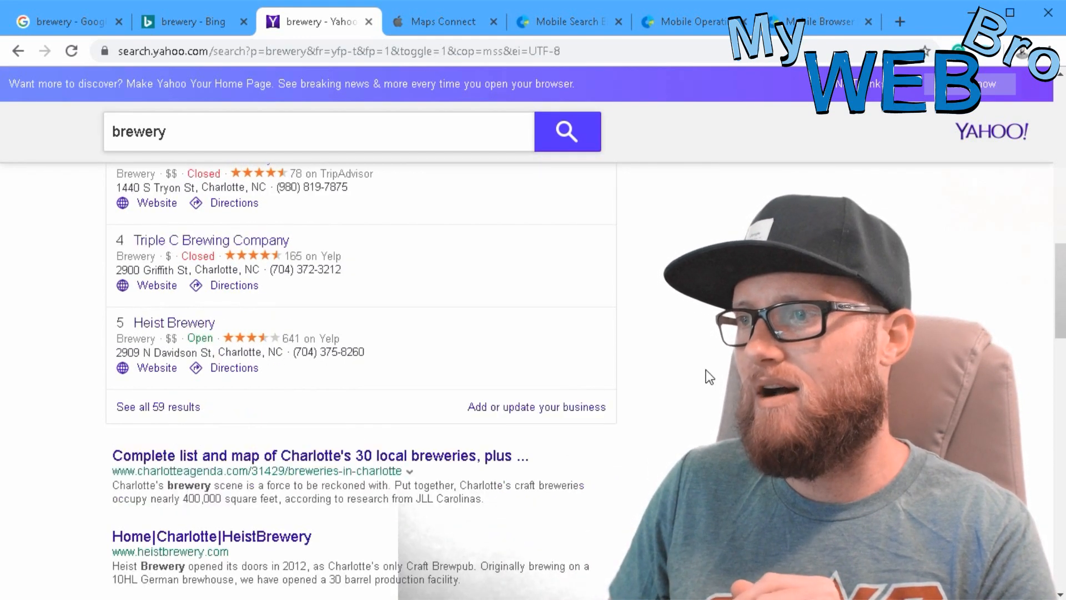
scroll("up", 3)
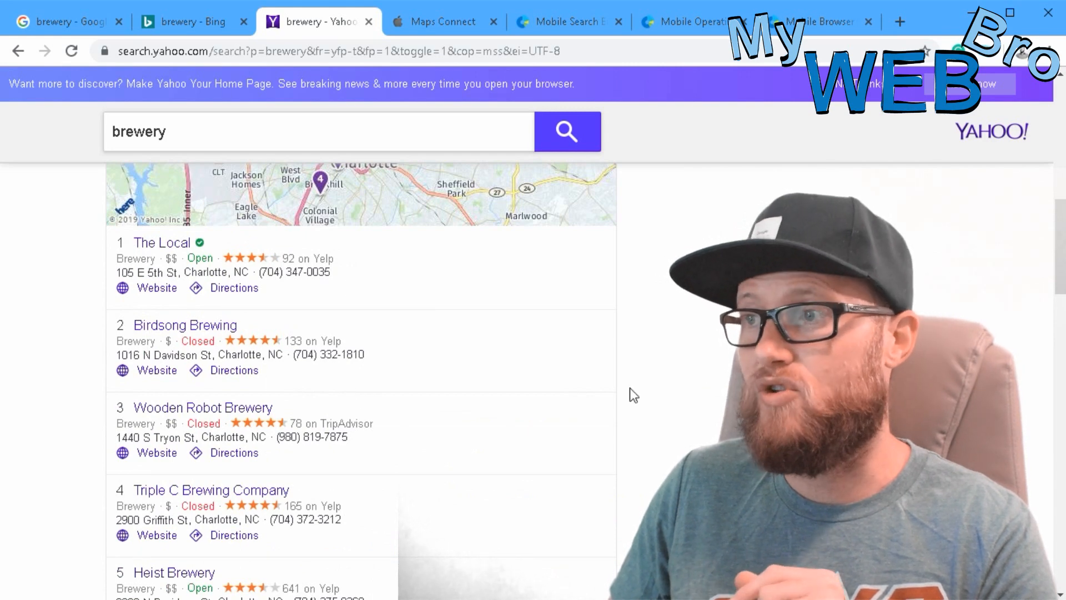
scroll("up", 3)
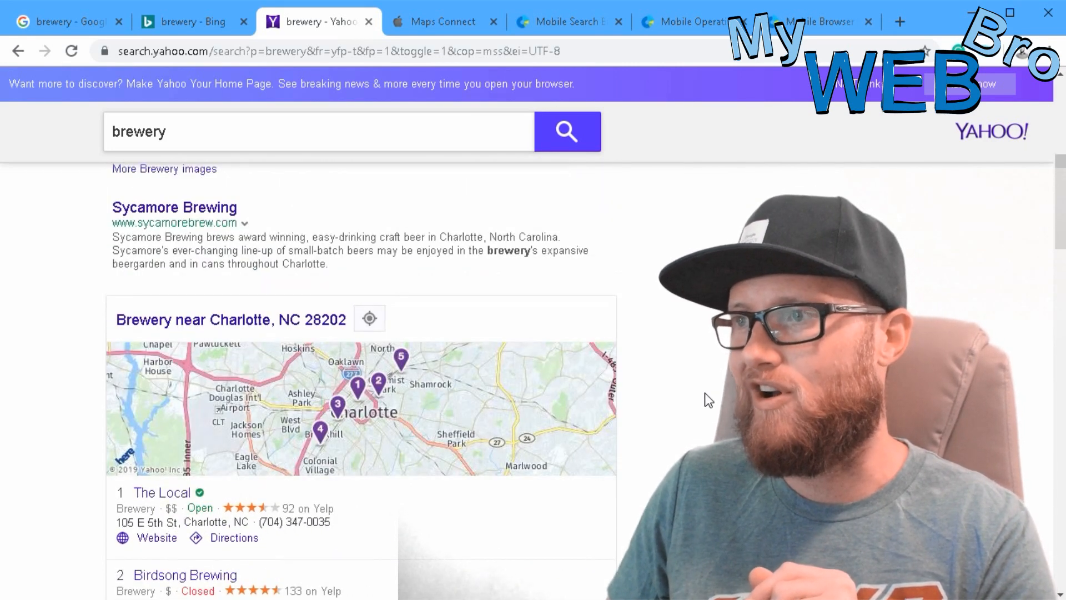
scroll("down", 3)
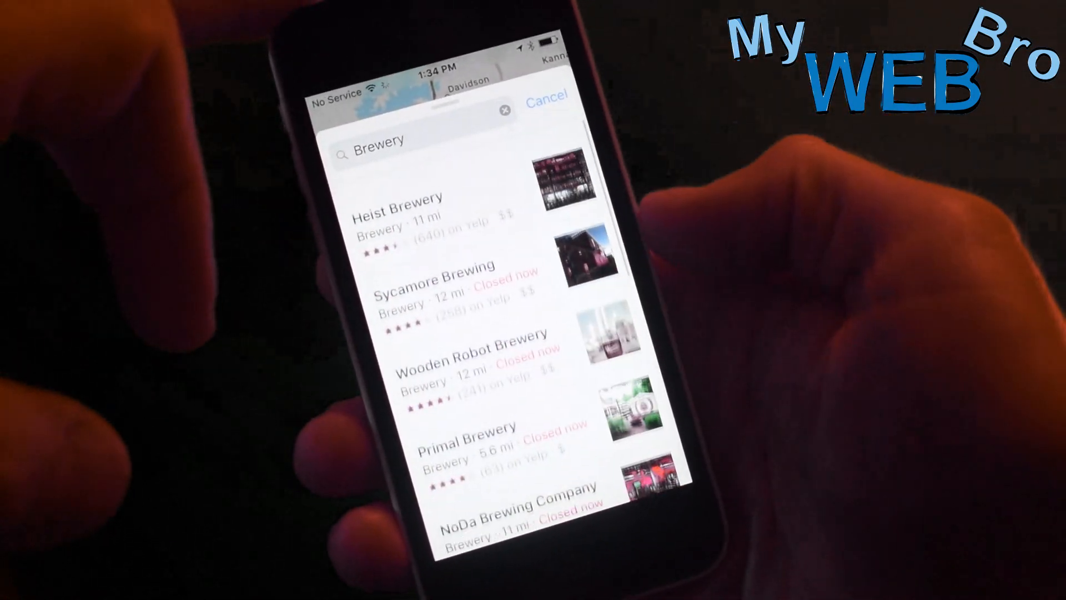
scroll("down", 3)
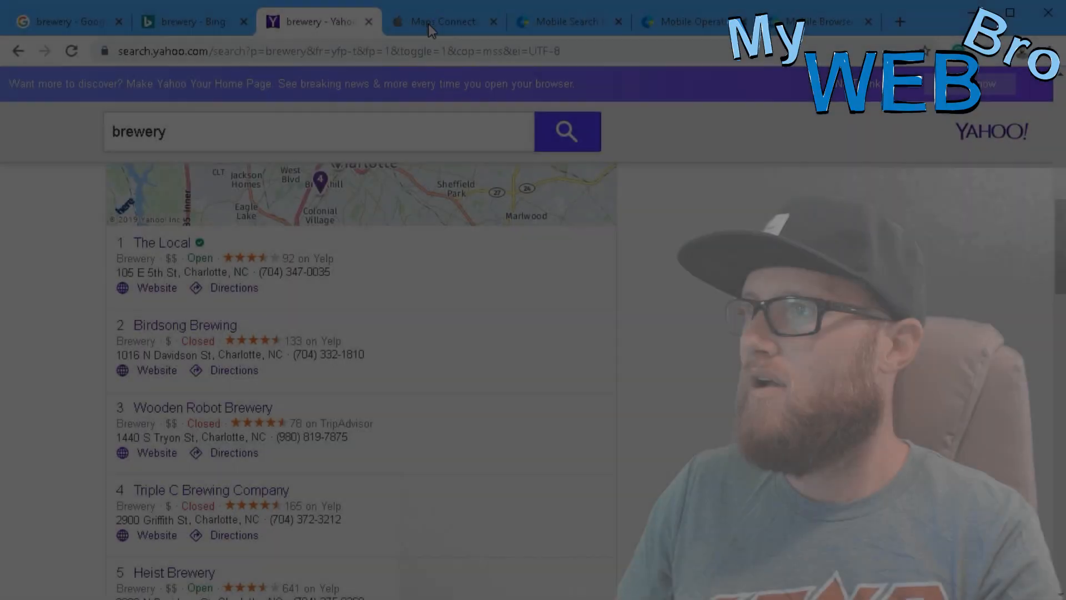
Show the Apple Maps Connect sign-in page, glancing at StatCounter mobile search share in between.
left_click(442, 21)
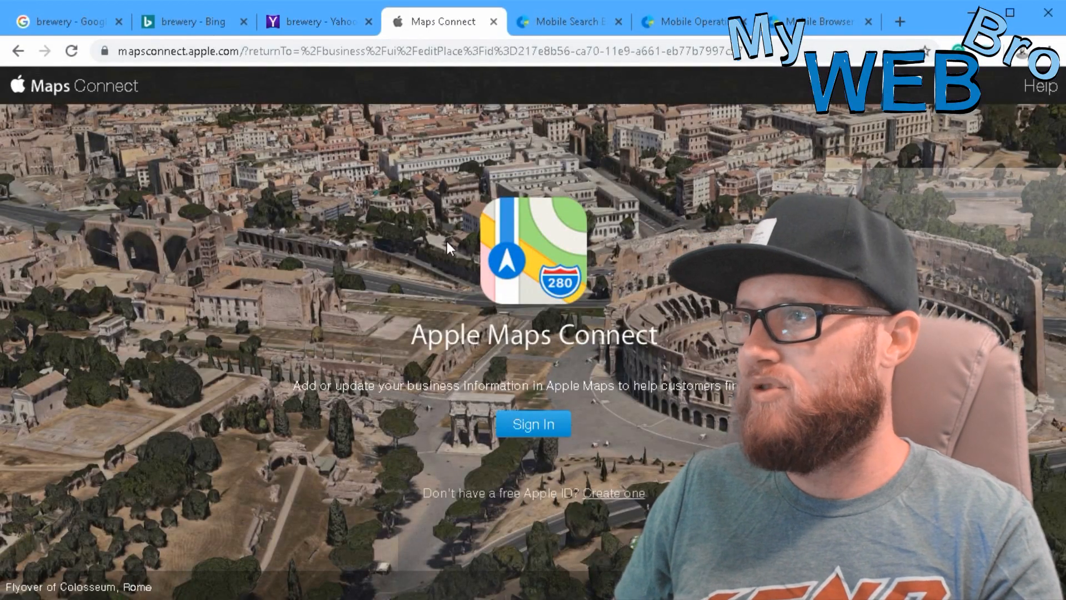
left_click(570, 21)
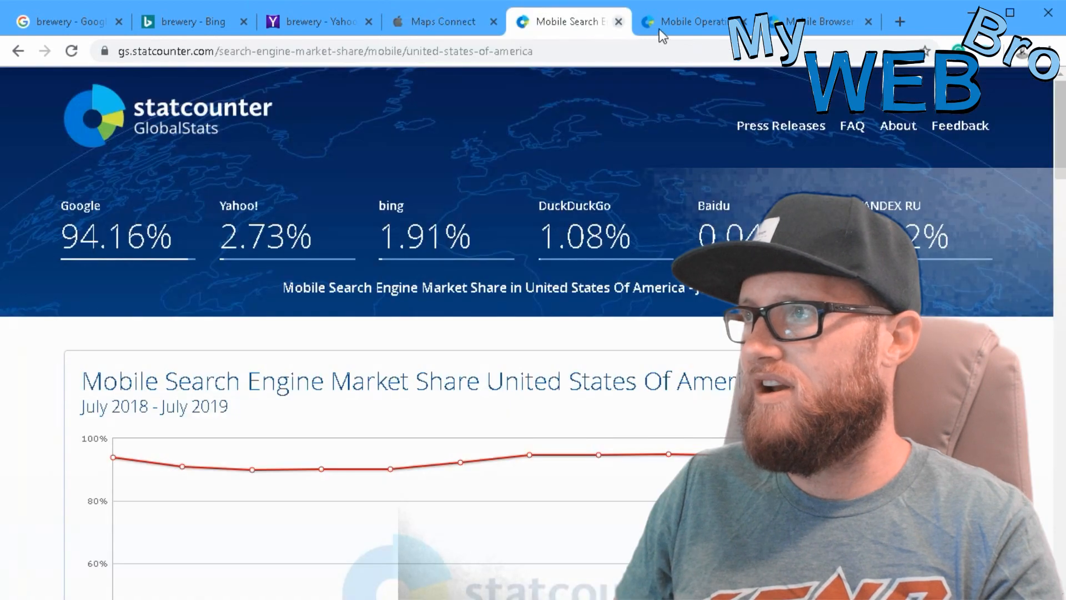
left_click(442, 21)
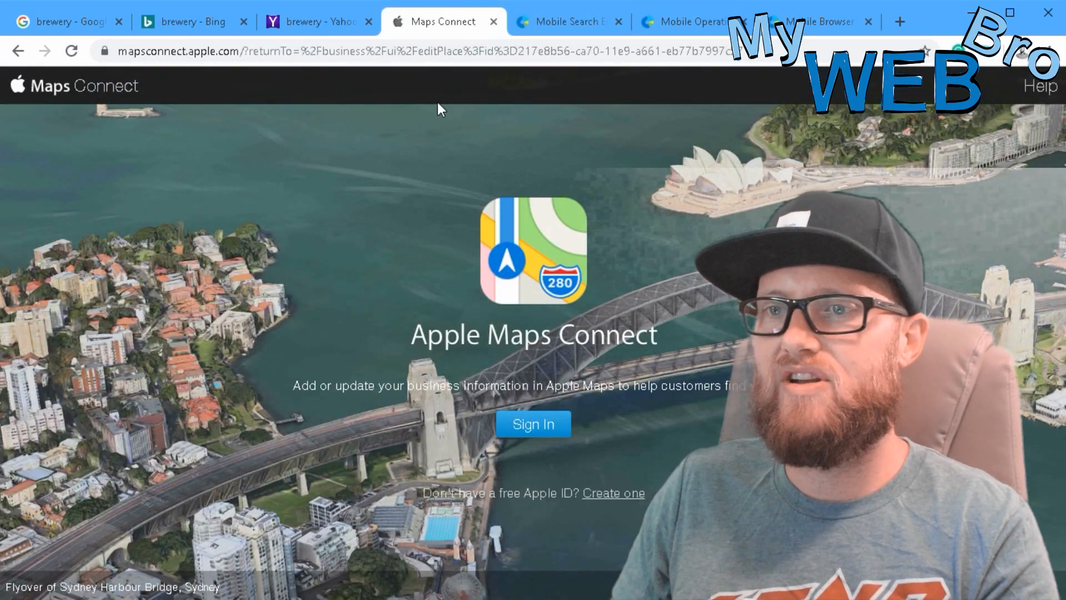
mouse_move(254, 164)
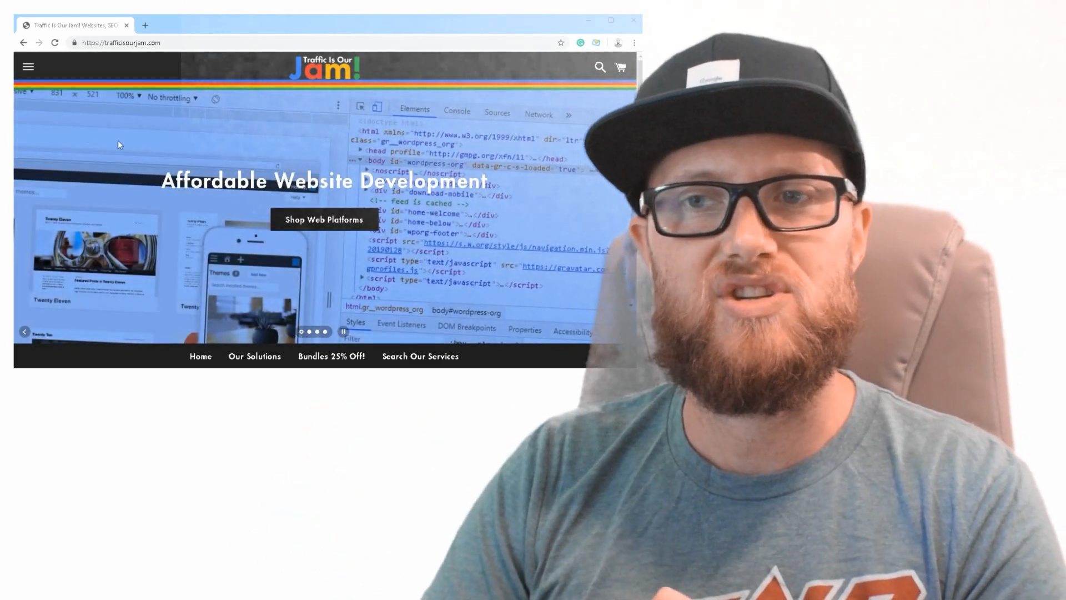
Open the Complete Custom Local Business Website product and choose GoDaddy Website Builder (Better) at $1,299.
scroll("down", 3)
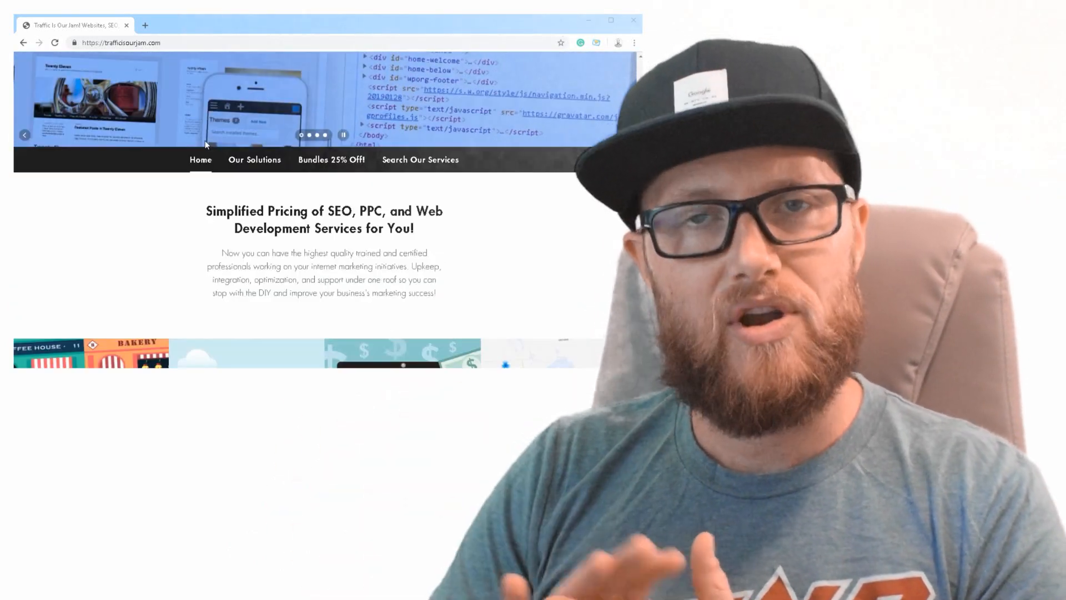
scroll("down", 3)
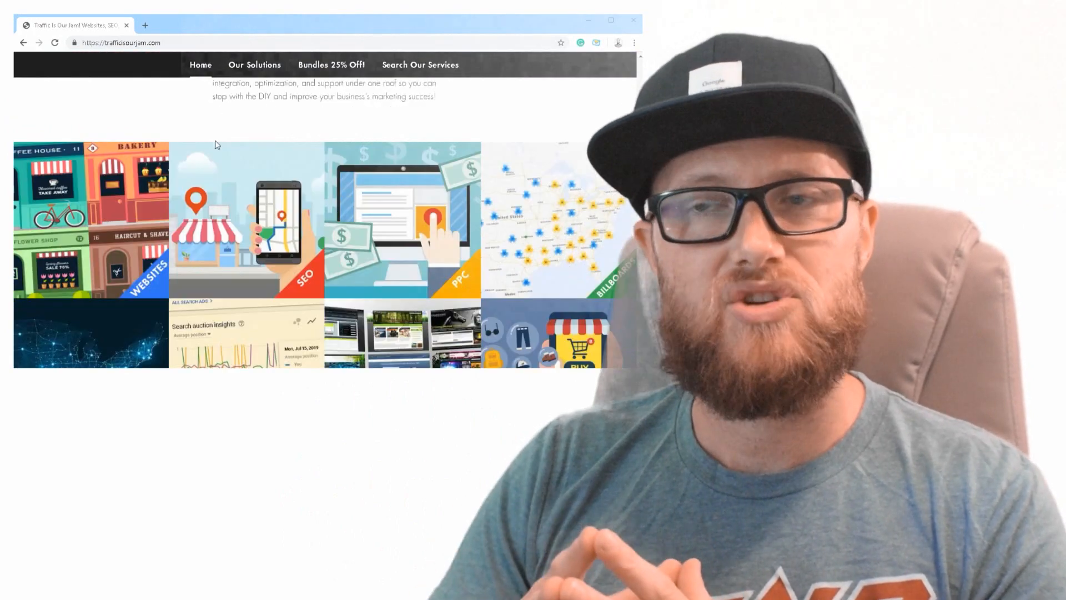
mouse_move(109, 215)
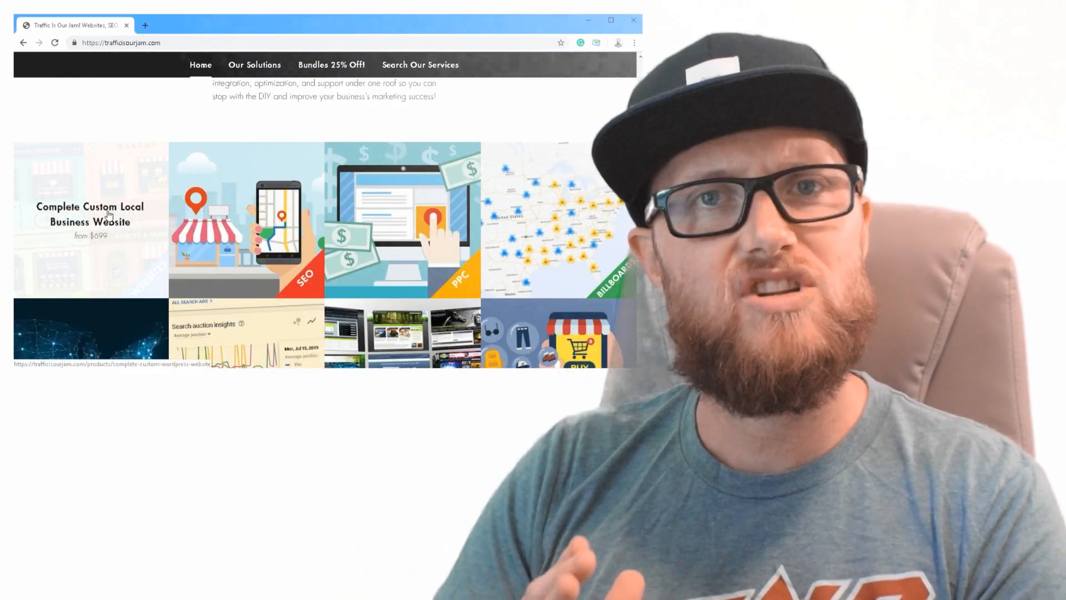
left_click(108, 214)
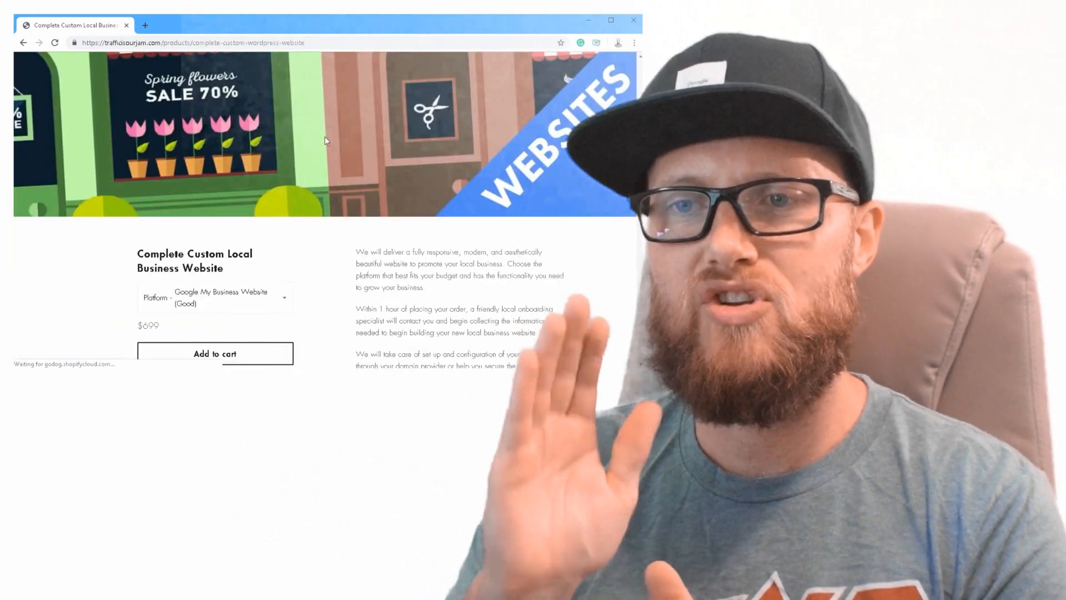
scroll("down", 3)
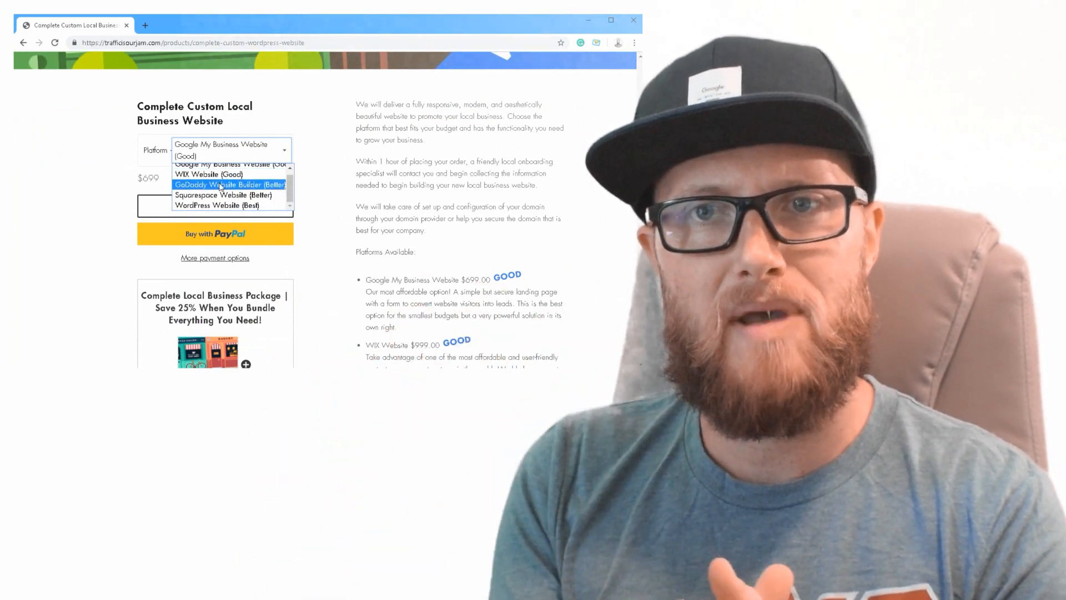
left_click(229, 184)
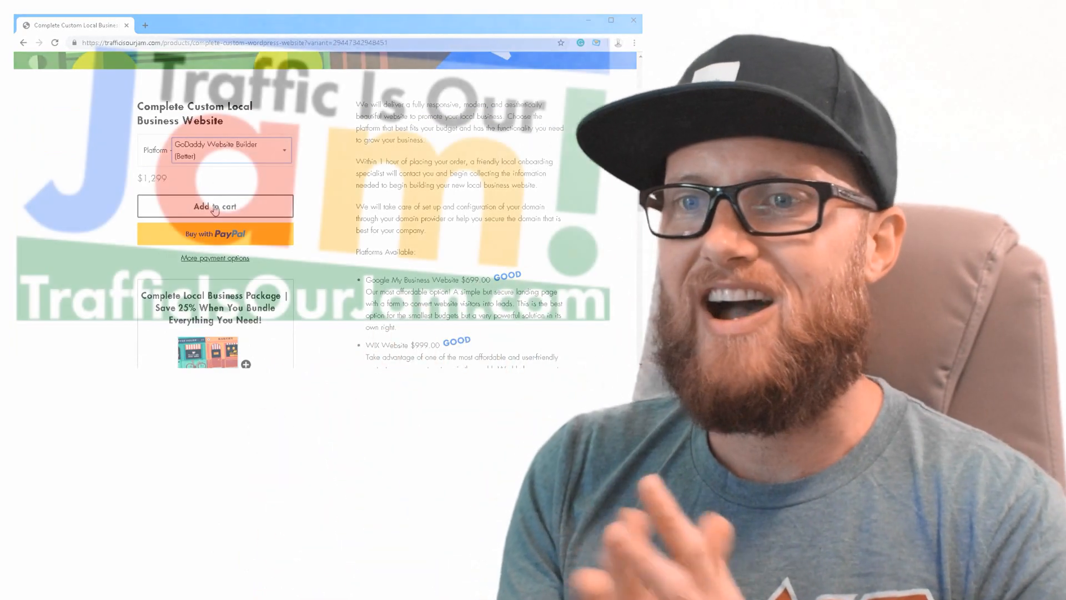